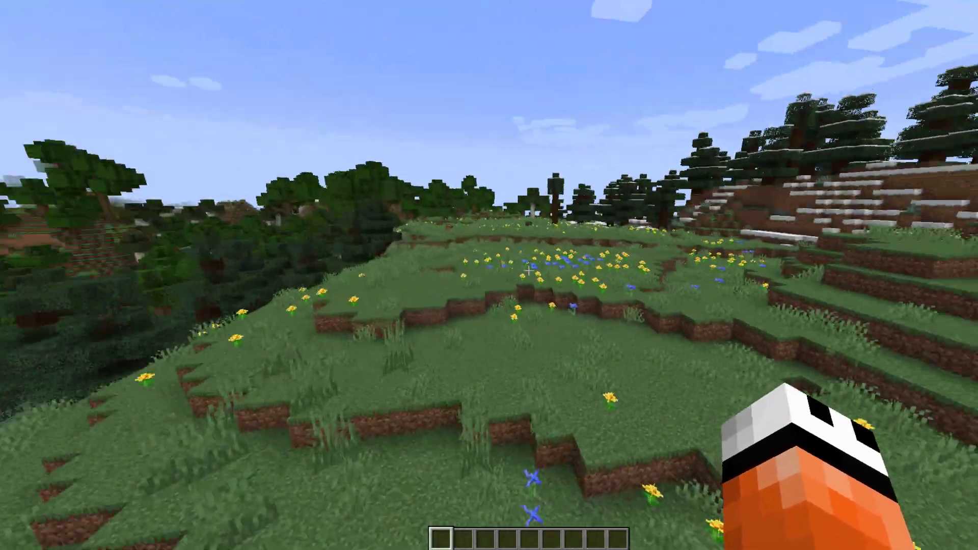
mouse_move(489, 275)
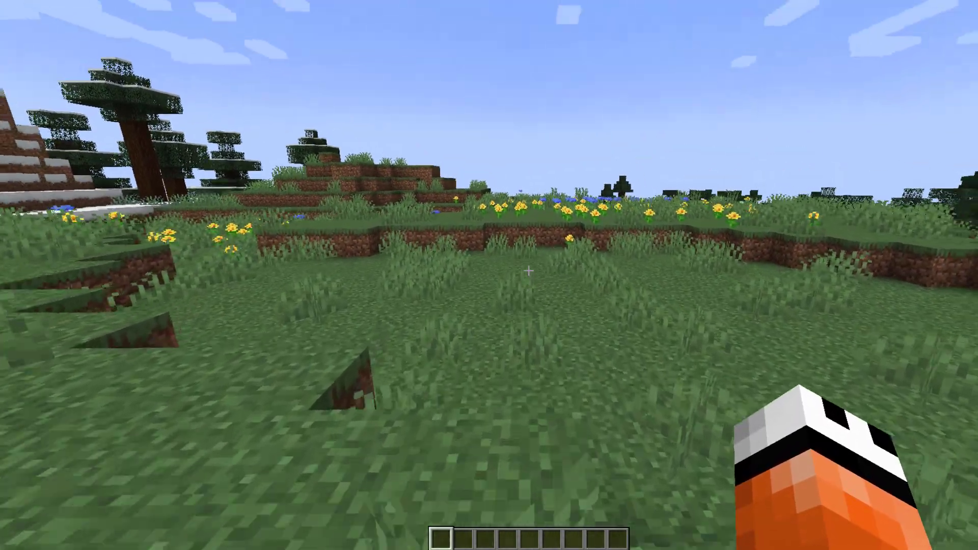
mouse_move(489, 275)
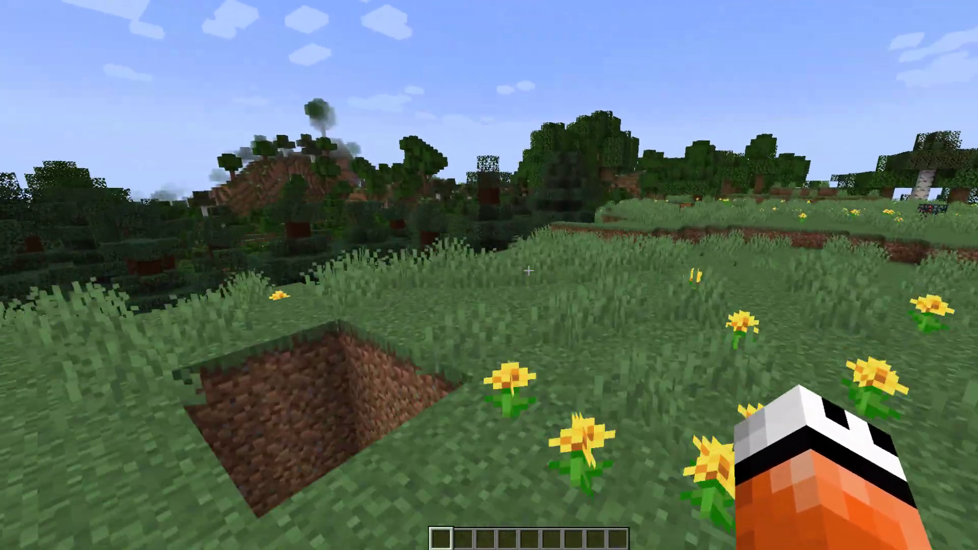
mouse_move(489, 275)
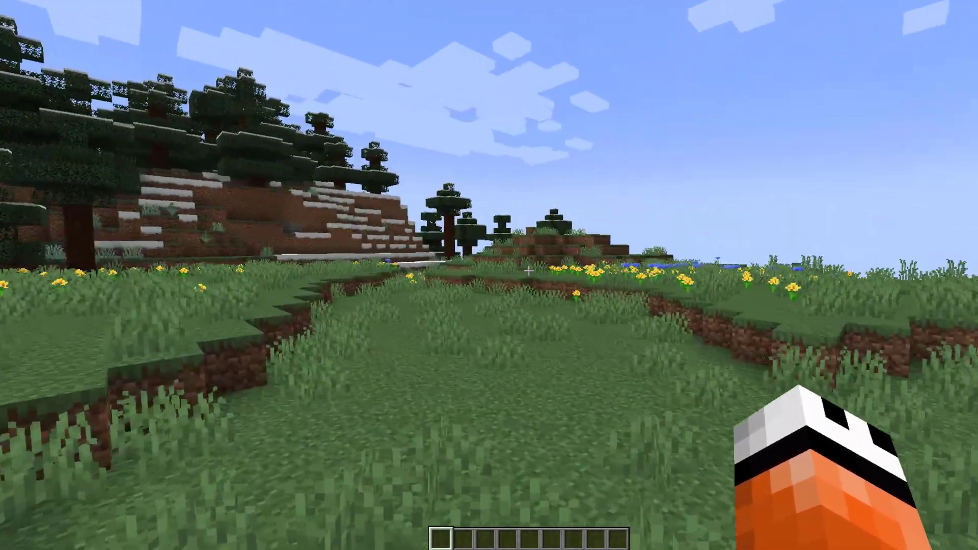
Run /rewards, reopen the menu from the chat link, and collect the premium Daily Reward.
type("/rewards")
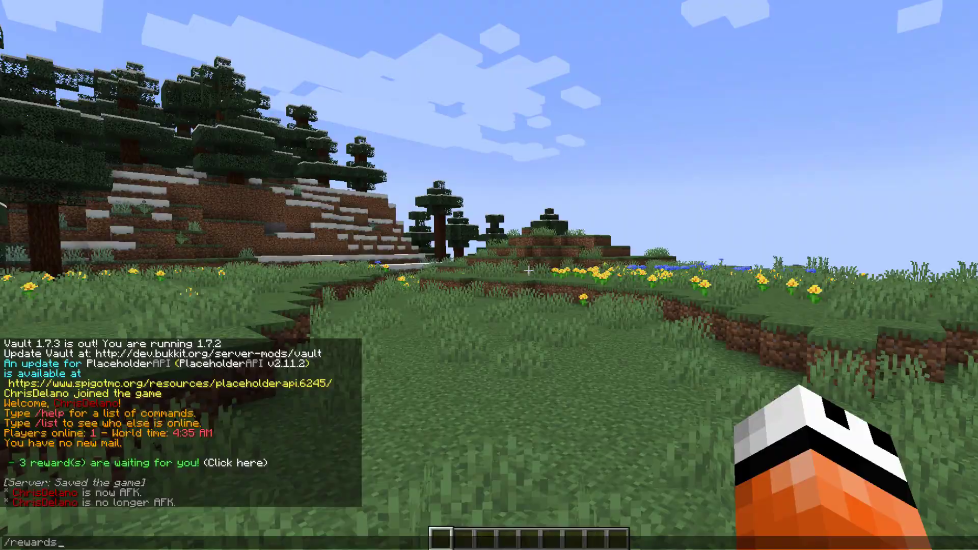
key("Return")
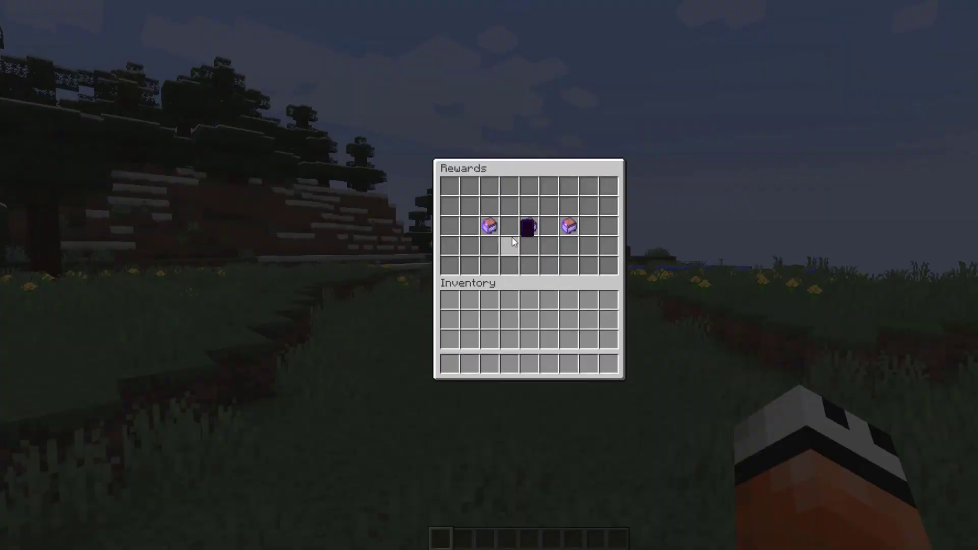
key("Escape")
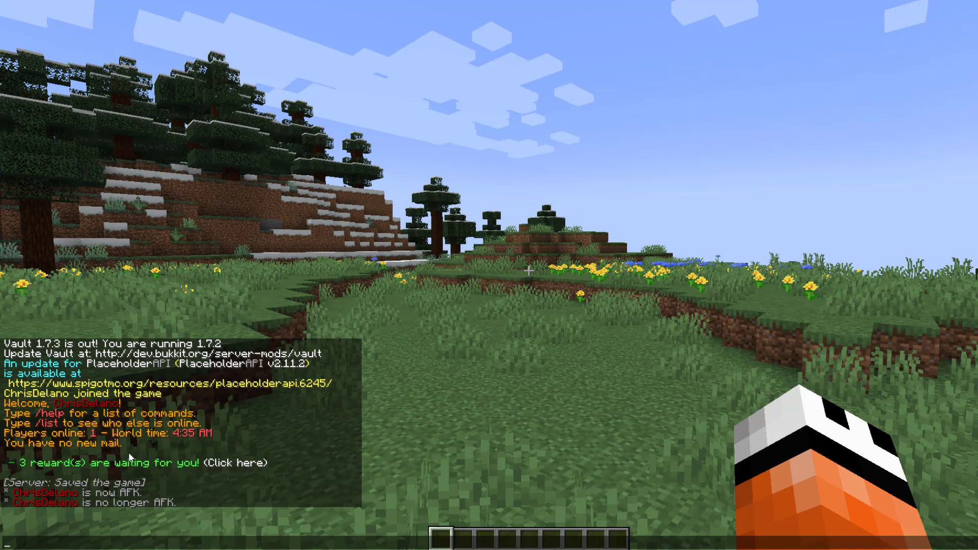
mouse_move(209, 467)
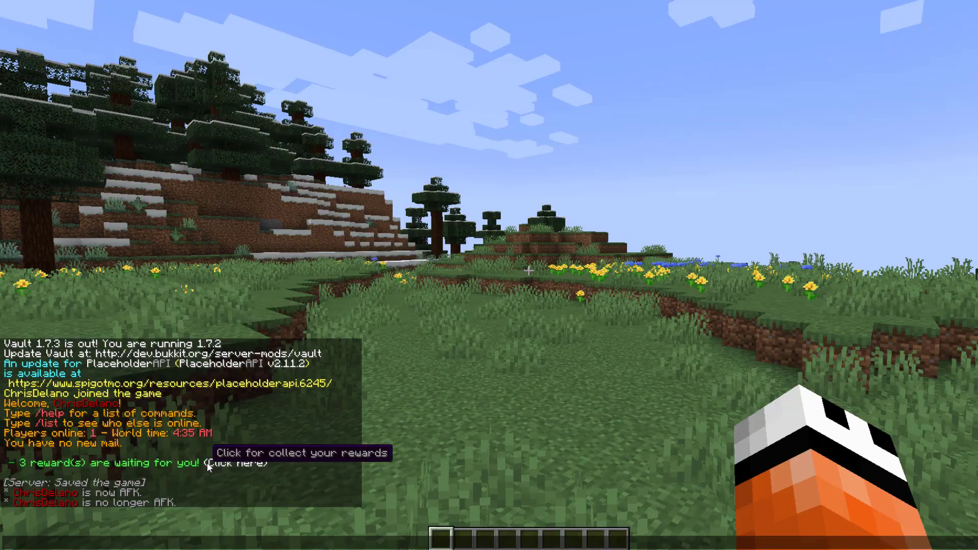
left_click(237, 463)
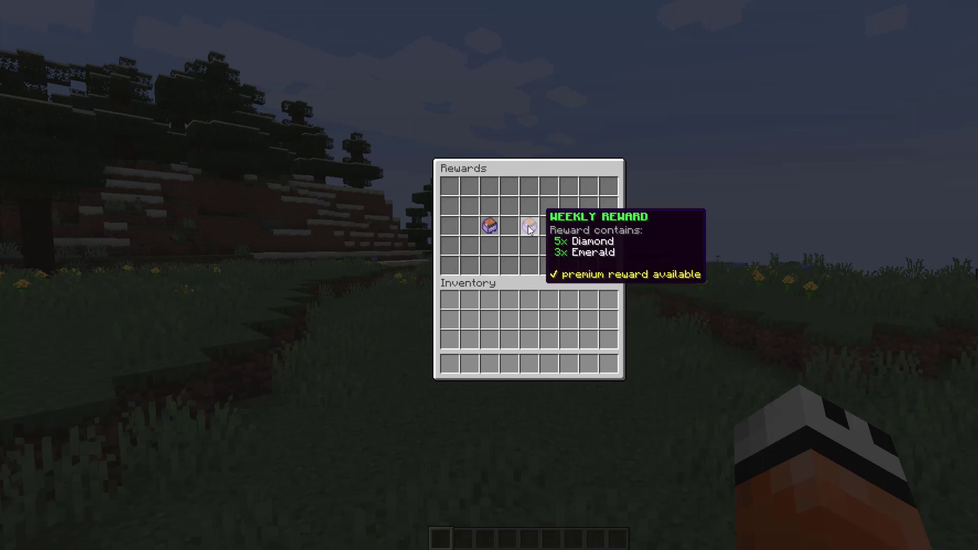
mouse_move(490, 224)
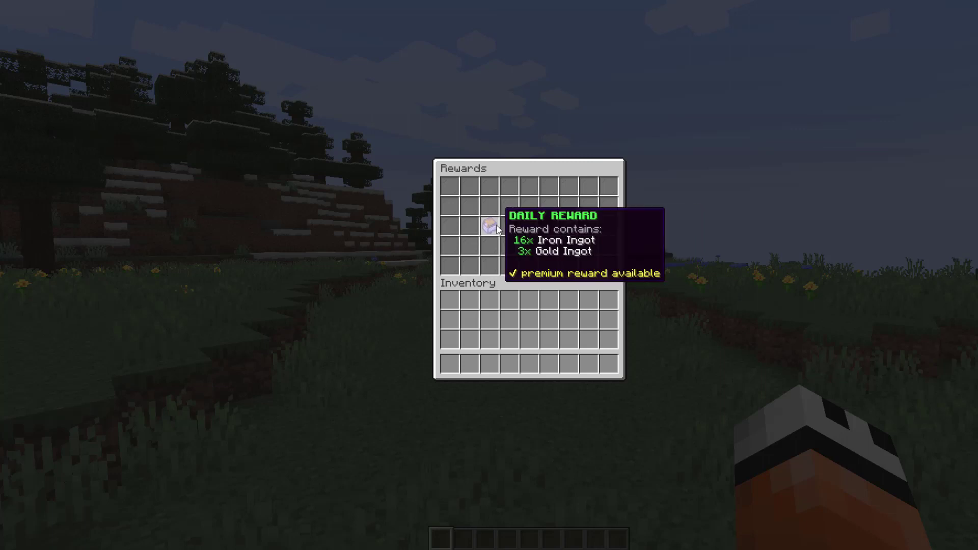
left_click(487, 226)
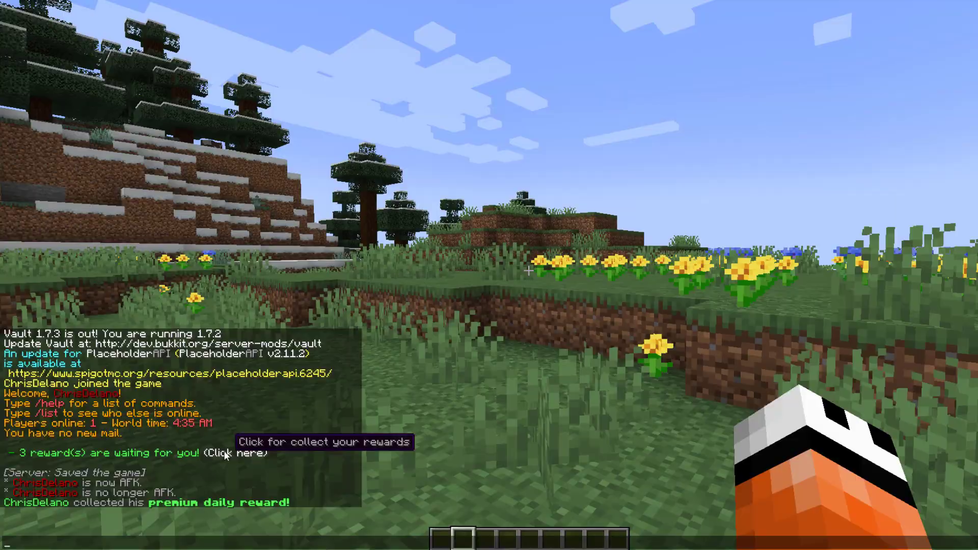
Check cooldowns in the rewards menu, then claim the premium weekly reward via /reward weekly.
left_click(244, 453)
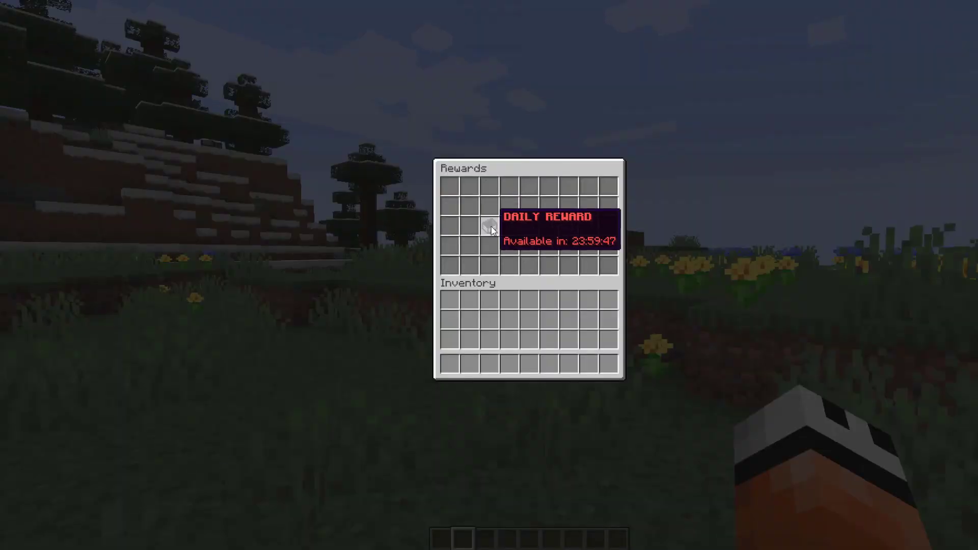
key("Escape")
type("/reward")
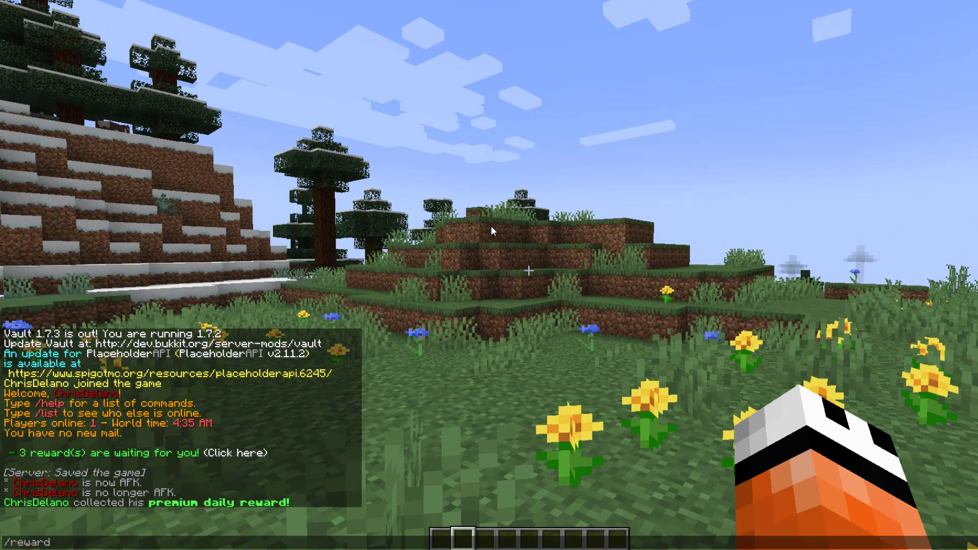
type("m")
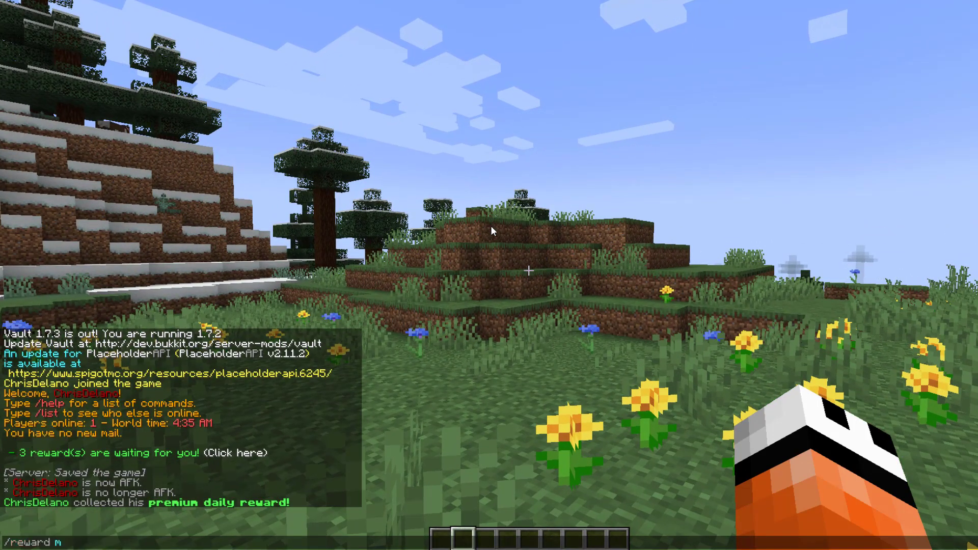
type("weekly")
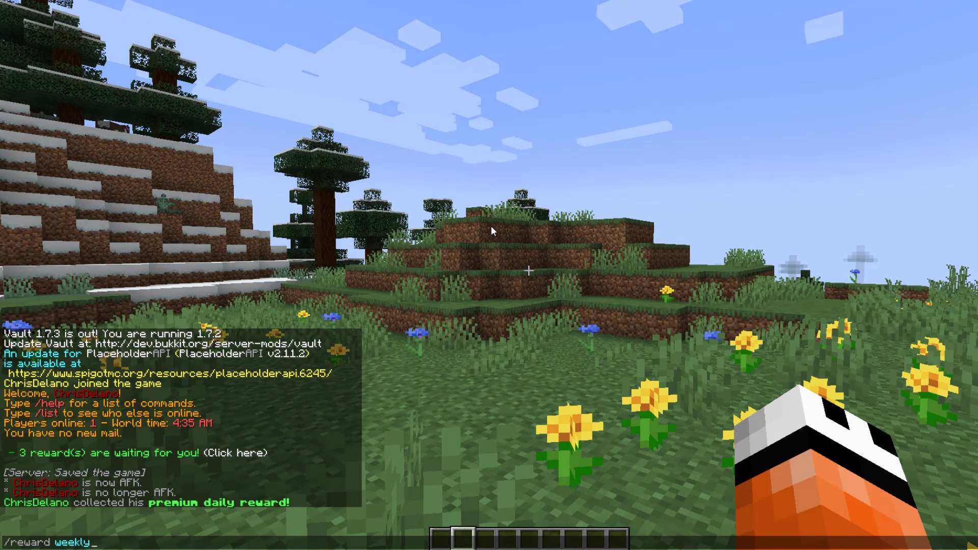
key("Return")
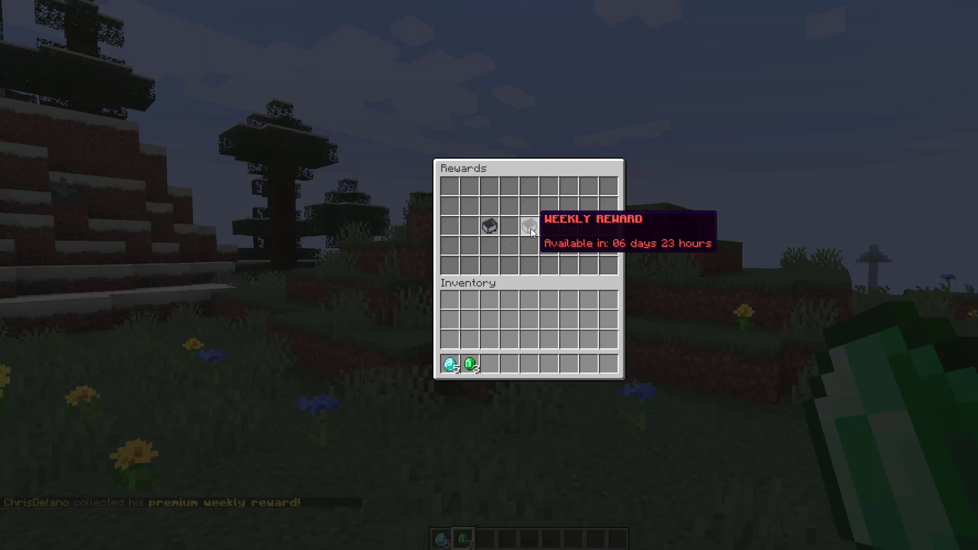
key("Escape")
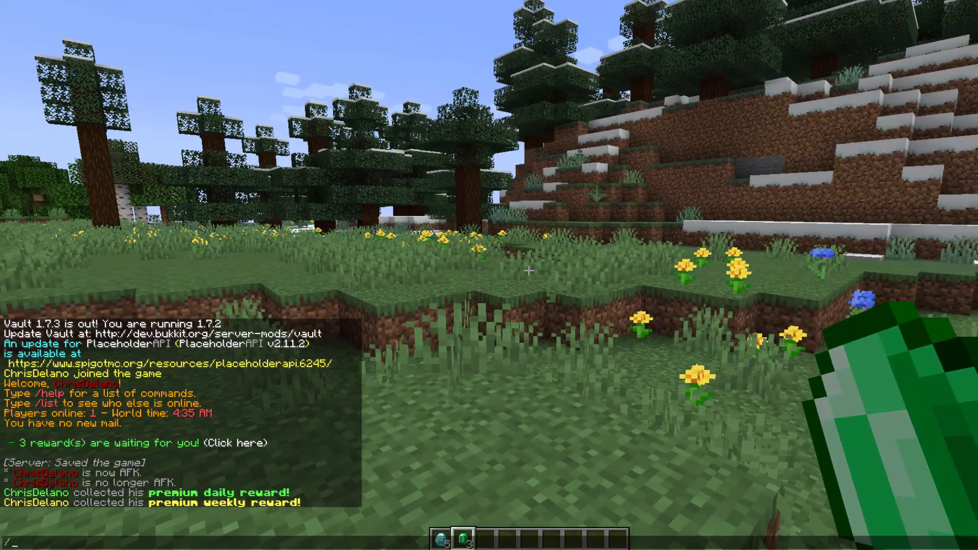
Reset the player's rewards with /reward reset, then claim the Monthly Reward from /rewards.
type("reward reset")
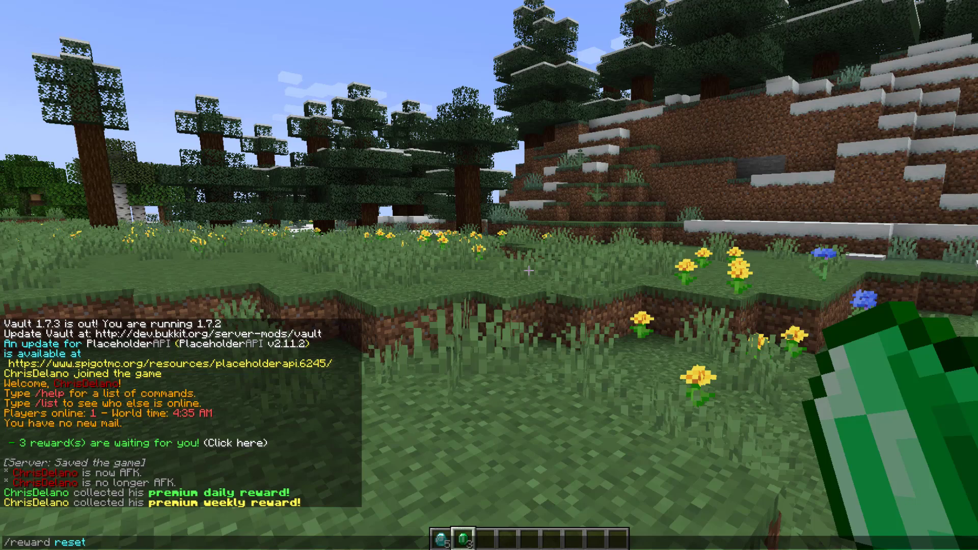
key("Return")
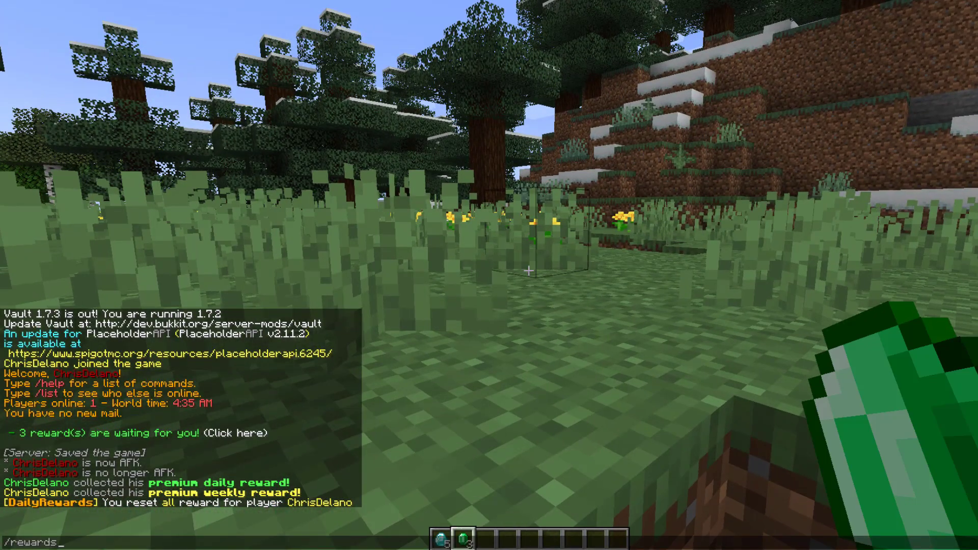
key("Return")
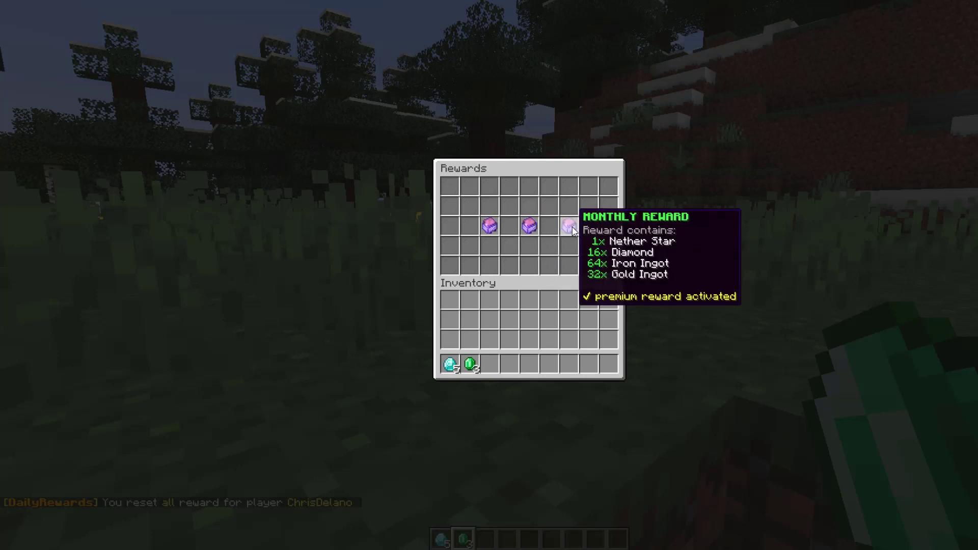
left_click(568, 227)
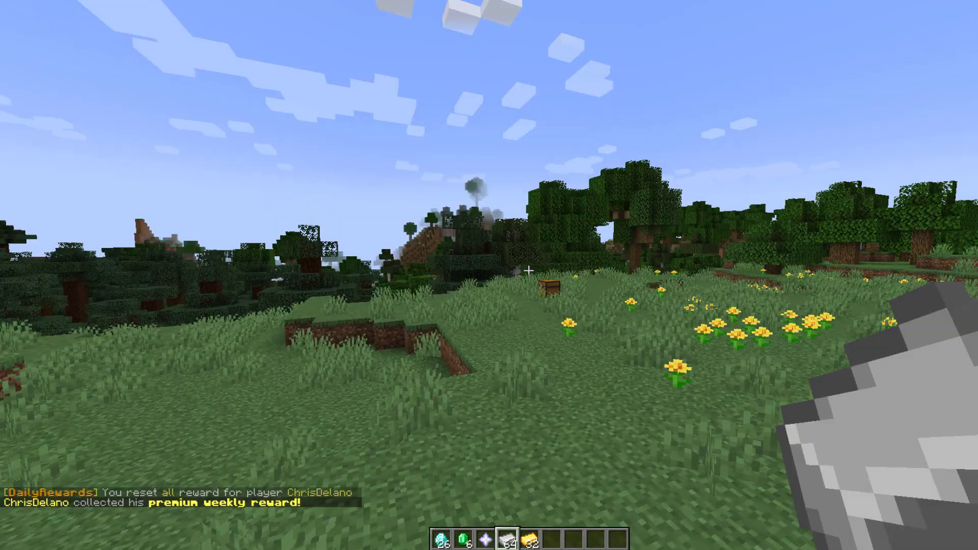
Empty the claimed items from the hotbar via the creative inventory.
key("e")
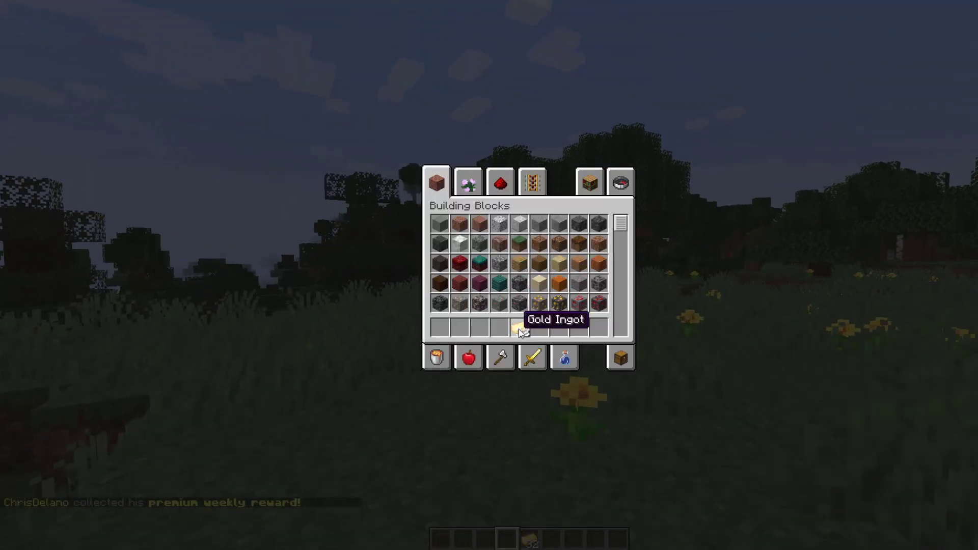
key("Escape")
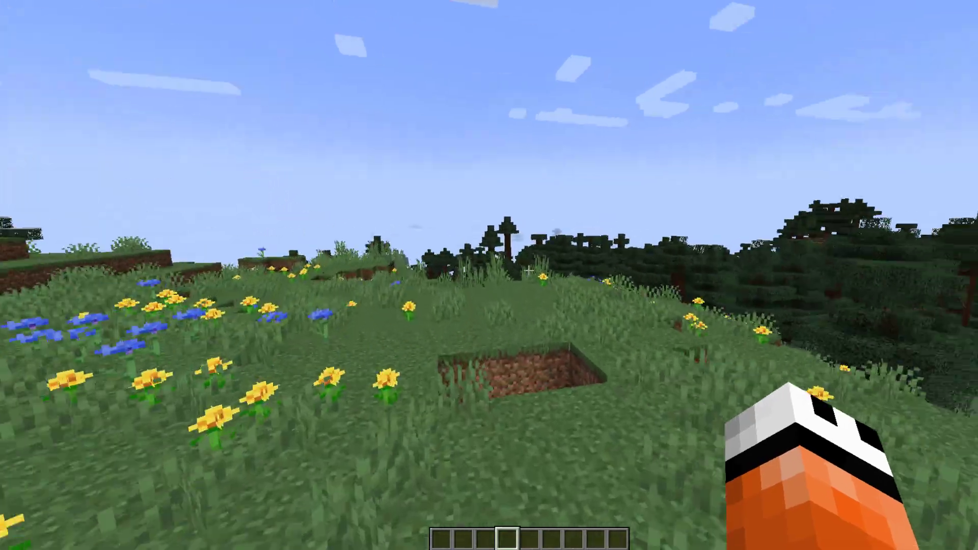
mouse_move(488, 275)
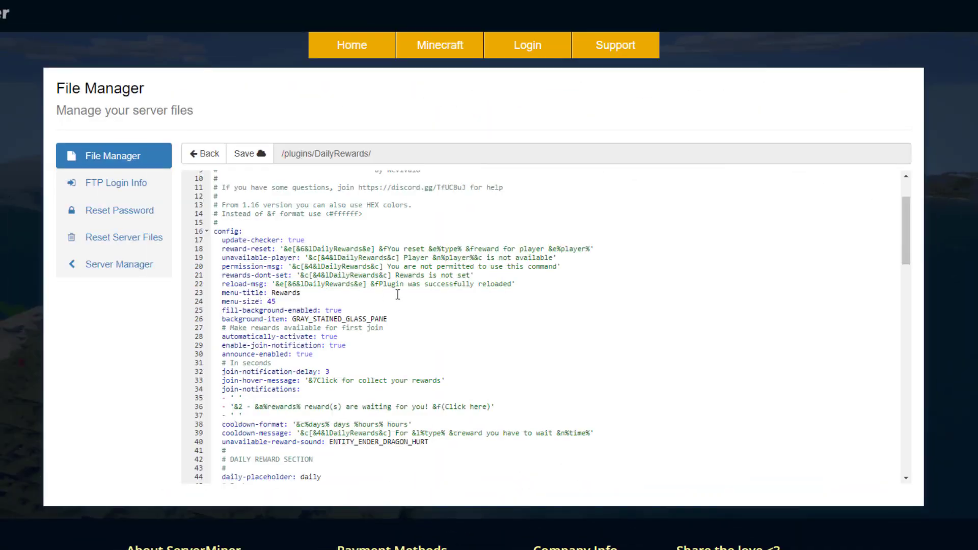
left_click(281, 303)
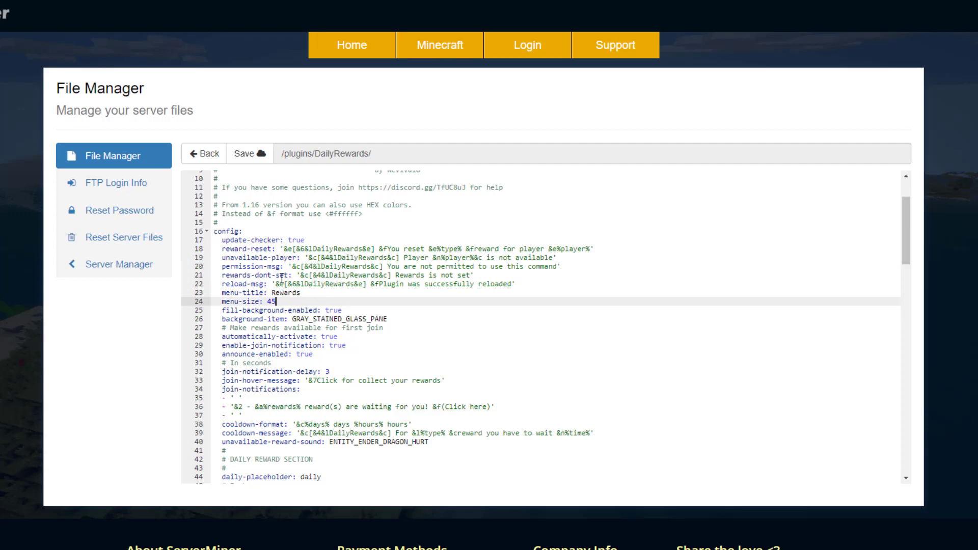
scroll("down", 3)
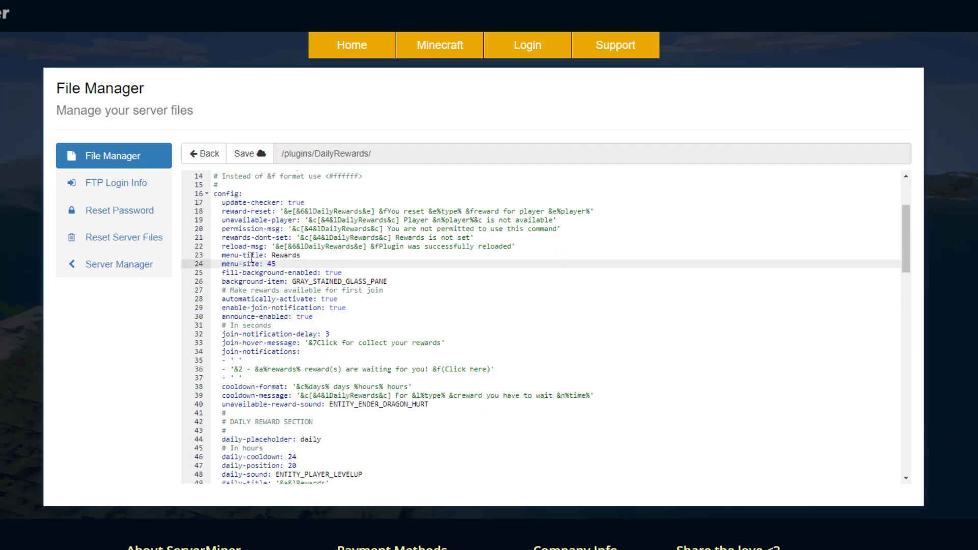
double_click(256, 263)
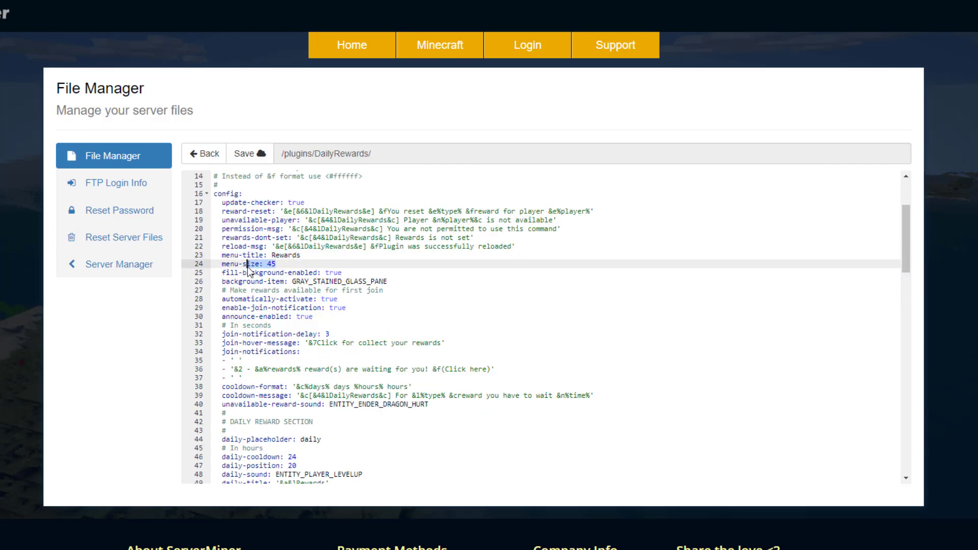
scroll("down", 3)
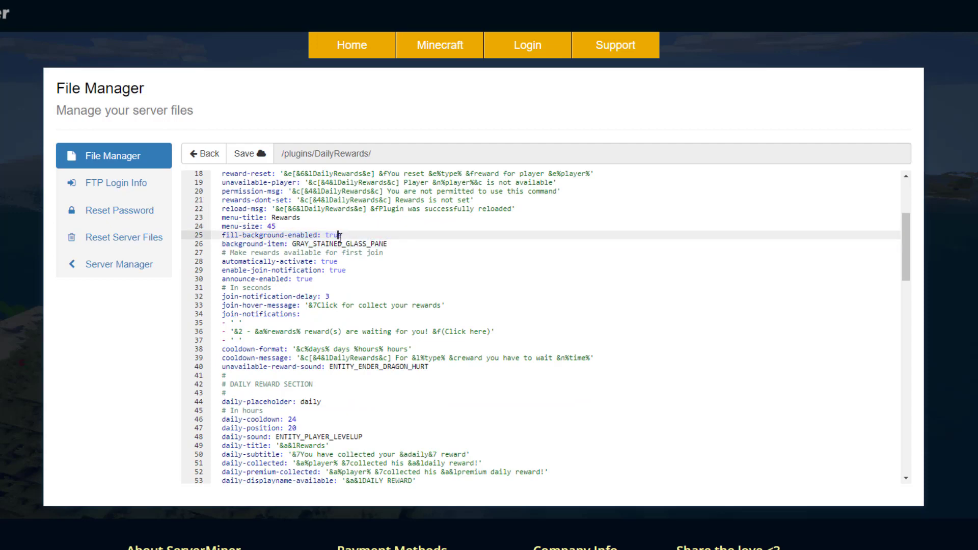
left_click(382, 253)
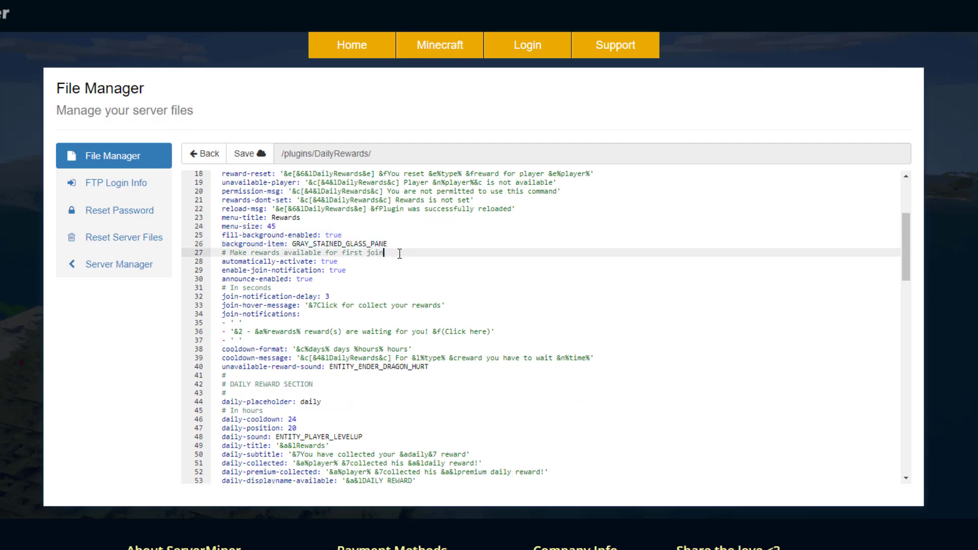
scroll("down", 3)
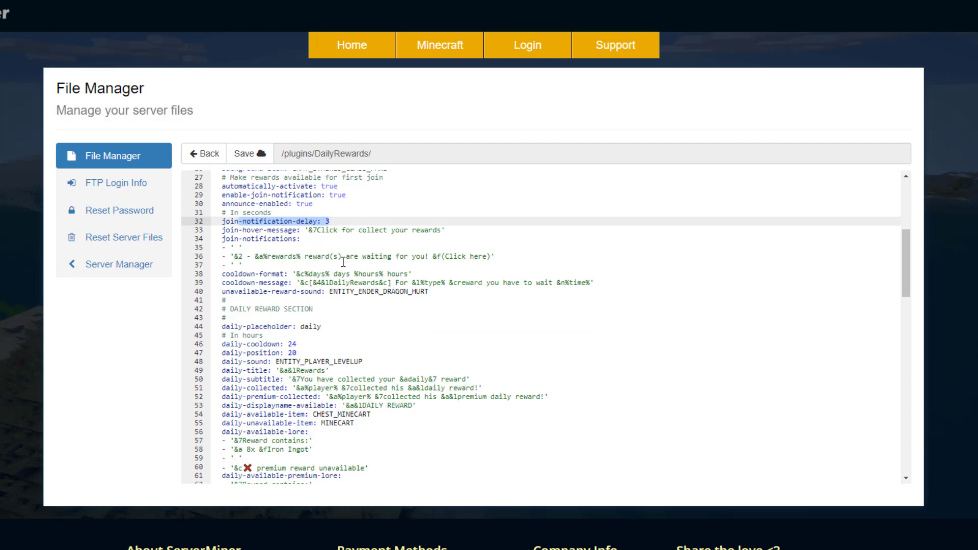
left_click(274, 256)
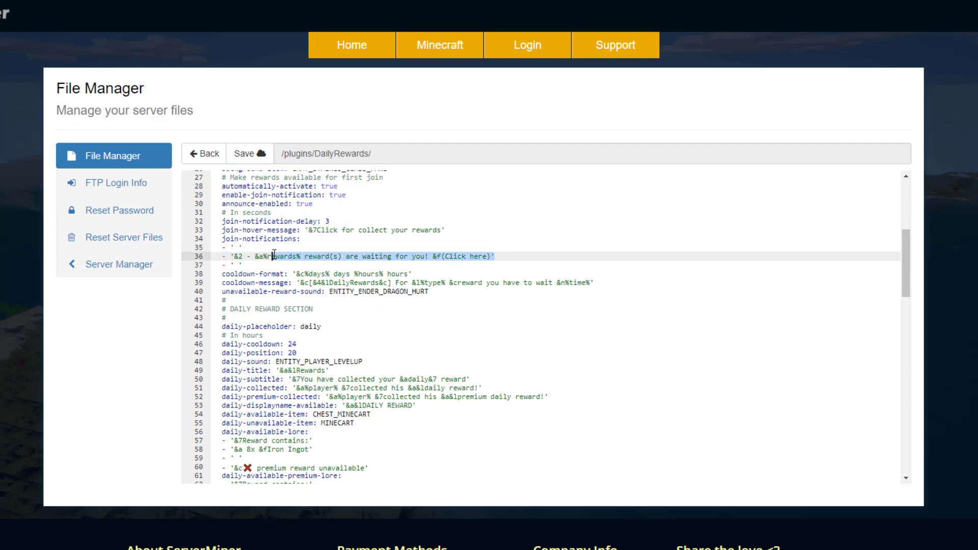
left_click(243, 249)
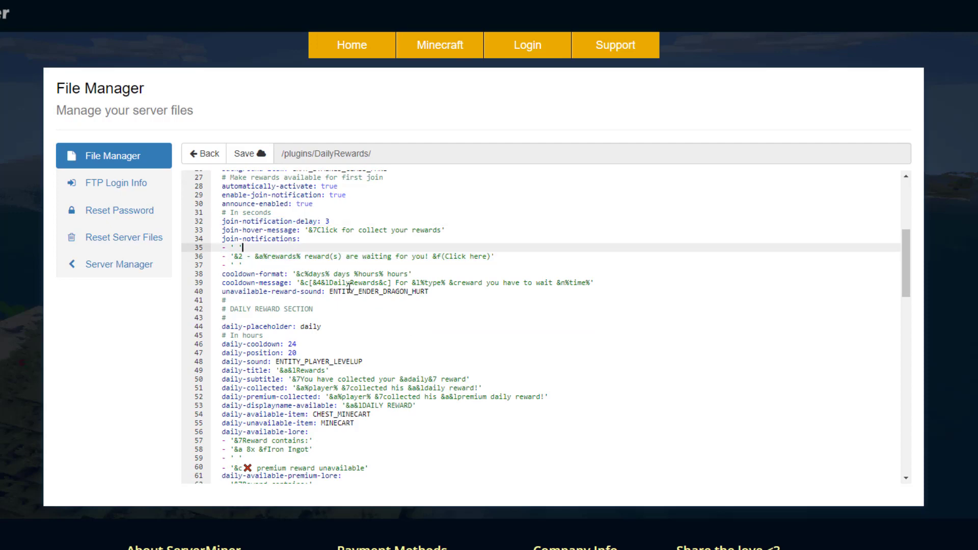
scroll("down", 3)
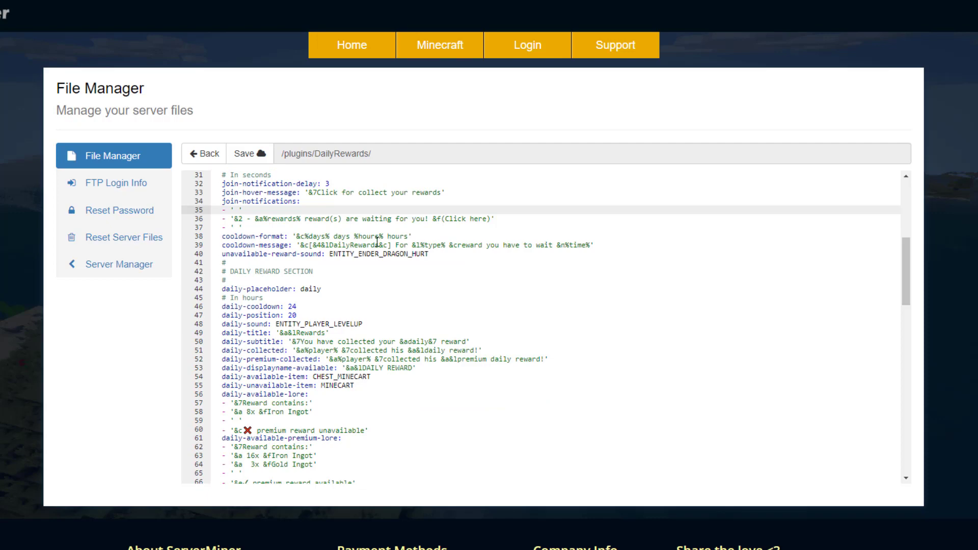
scroll("down", 3)
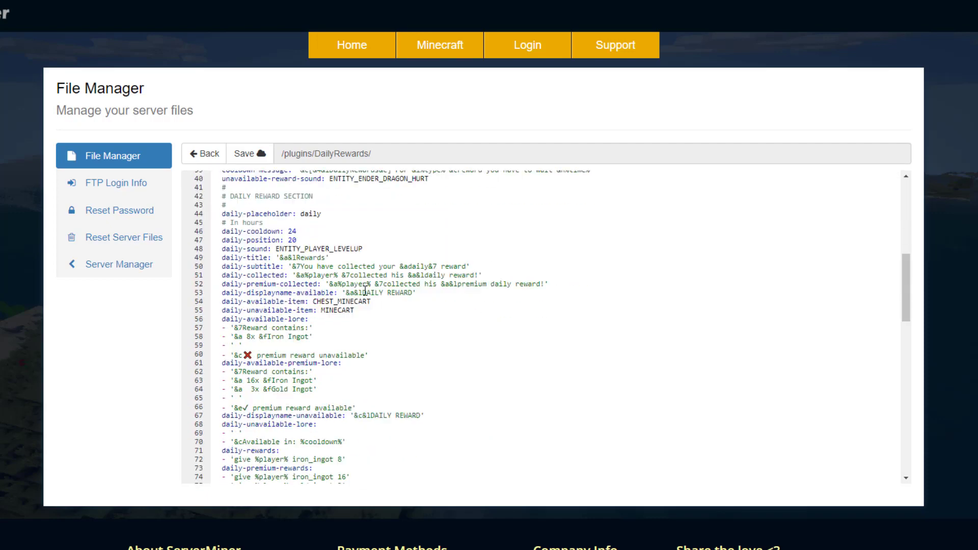
Scroll through the daily, weekly and monthly reward sections of config.yml.
scroll("down", 3)
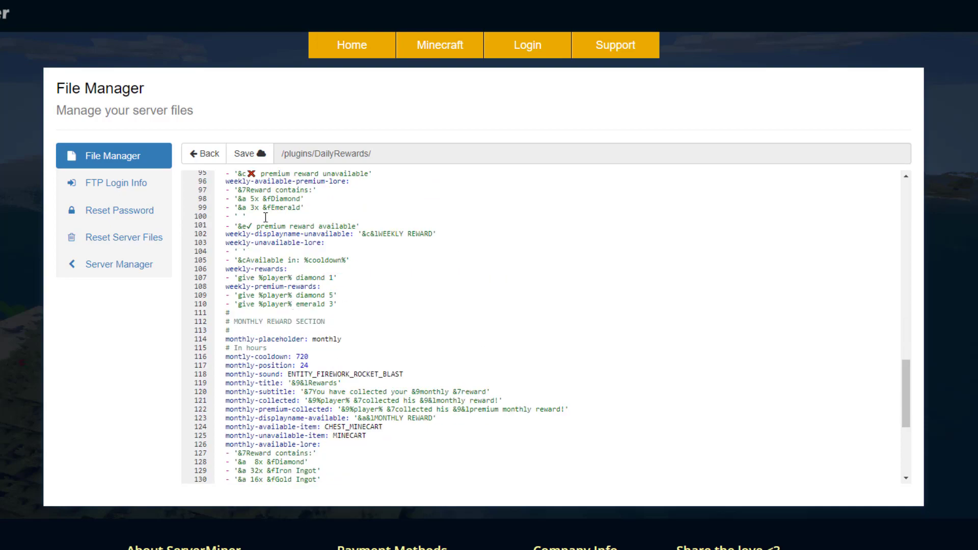
scroll("up", 3)
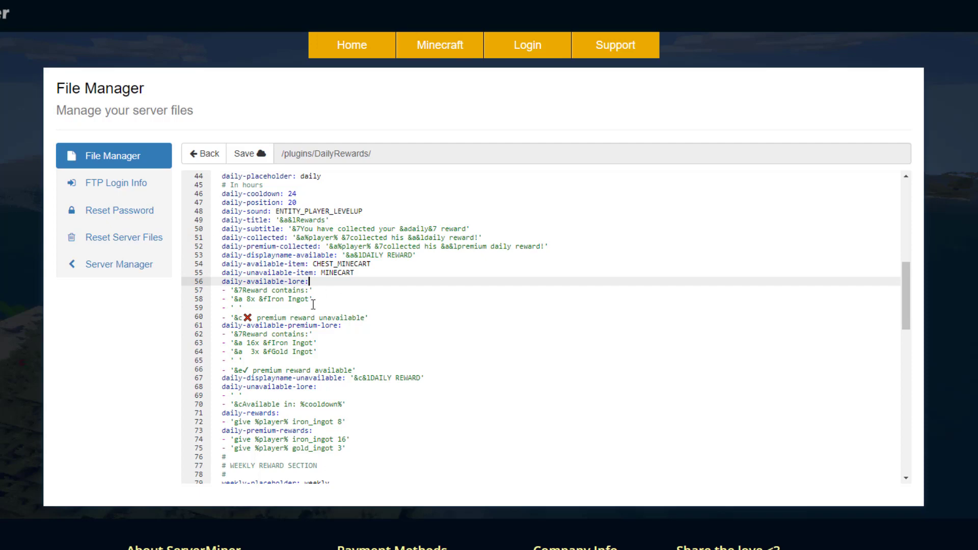
scroll("down", 3)
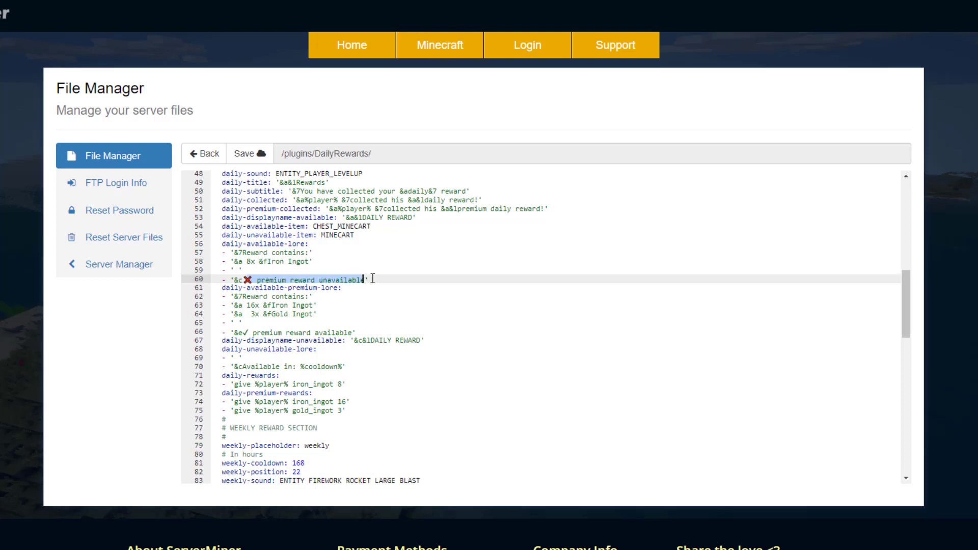
mouse_move(382, 332)
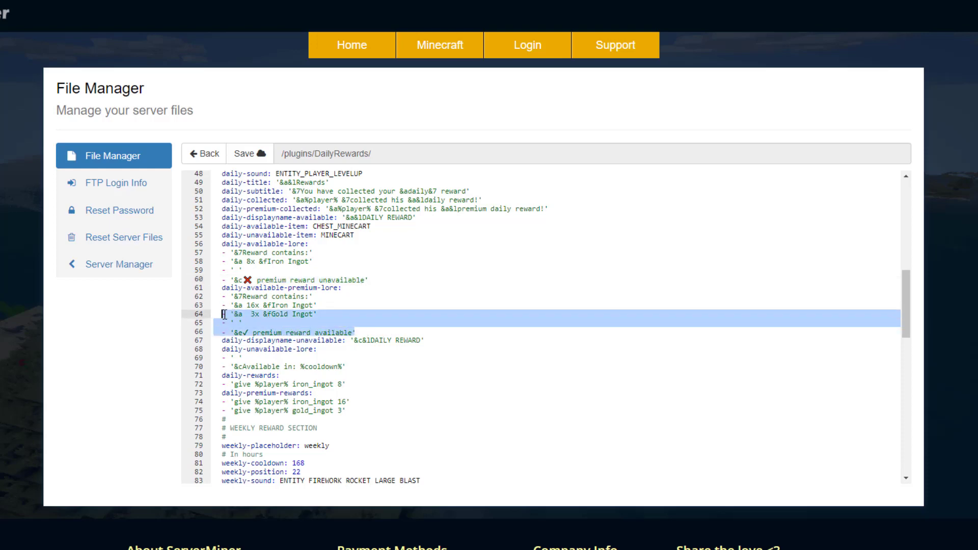
left_click(237, 326)
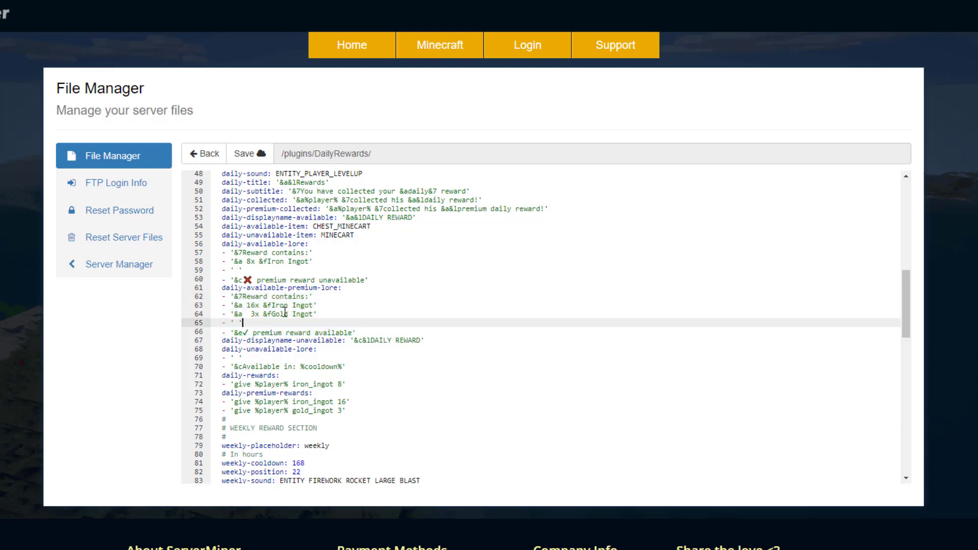
scroll("down", 3)
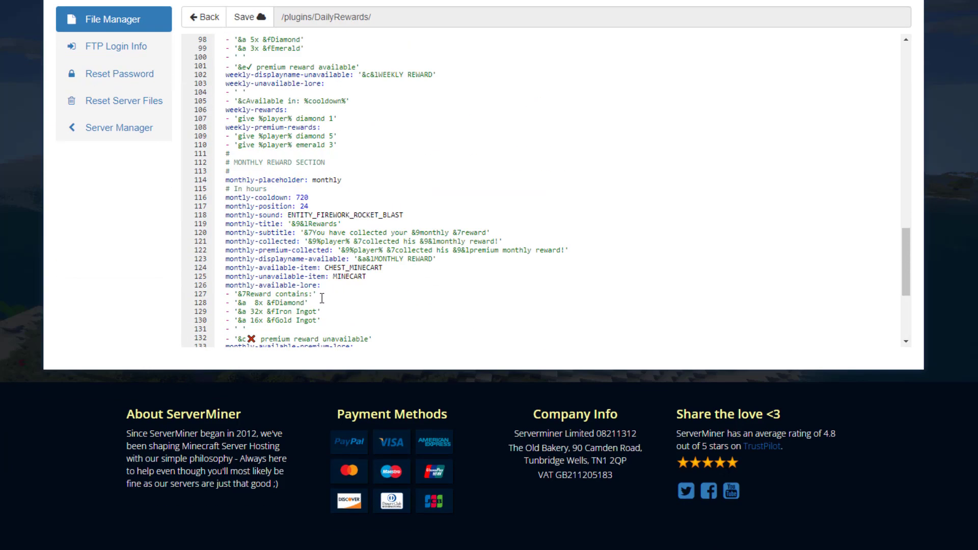
scroll("up", 3)
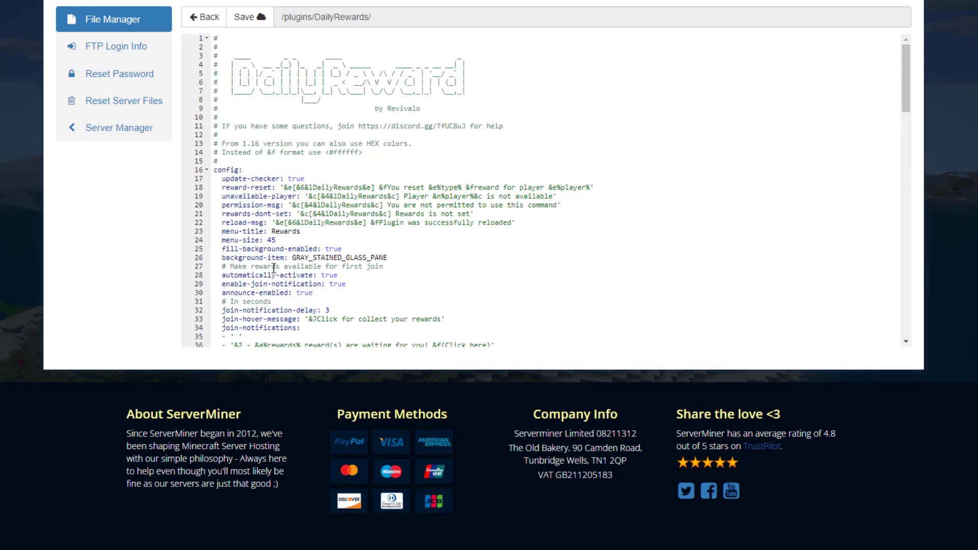
scroll("down", 3)
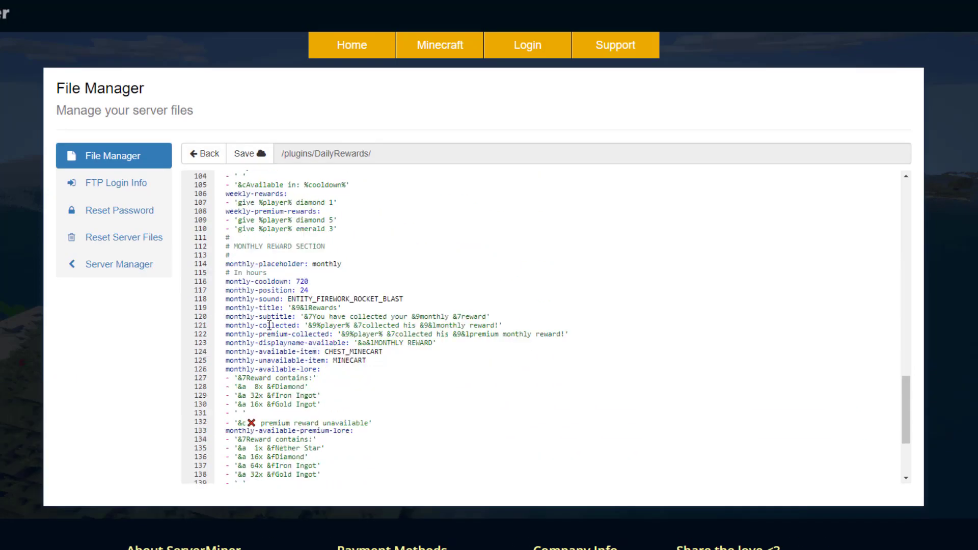
scroll("up", 3)
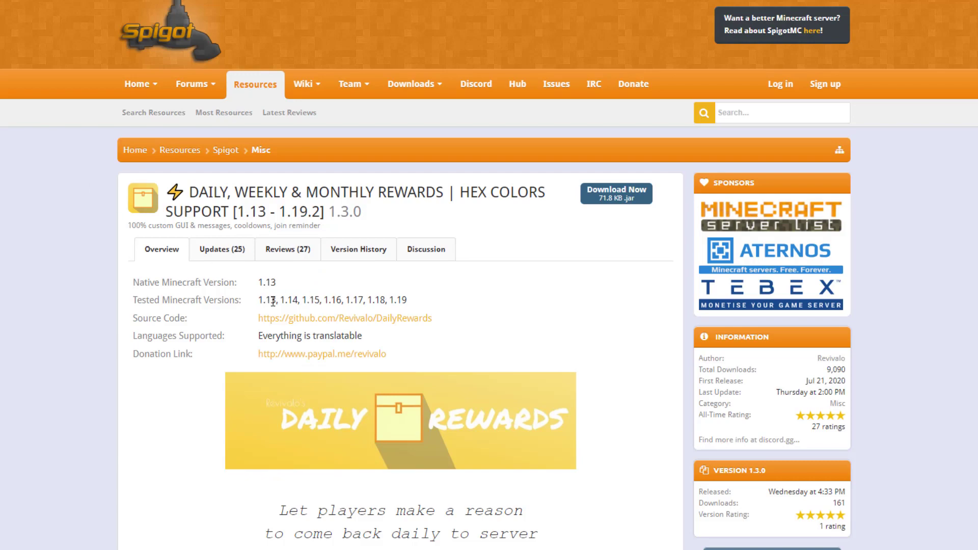
Expand the Commands & Permissions spoiler and highlight the monthly premium permission node.
scroll("down", 3)
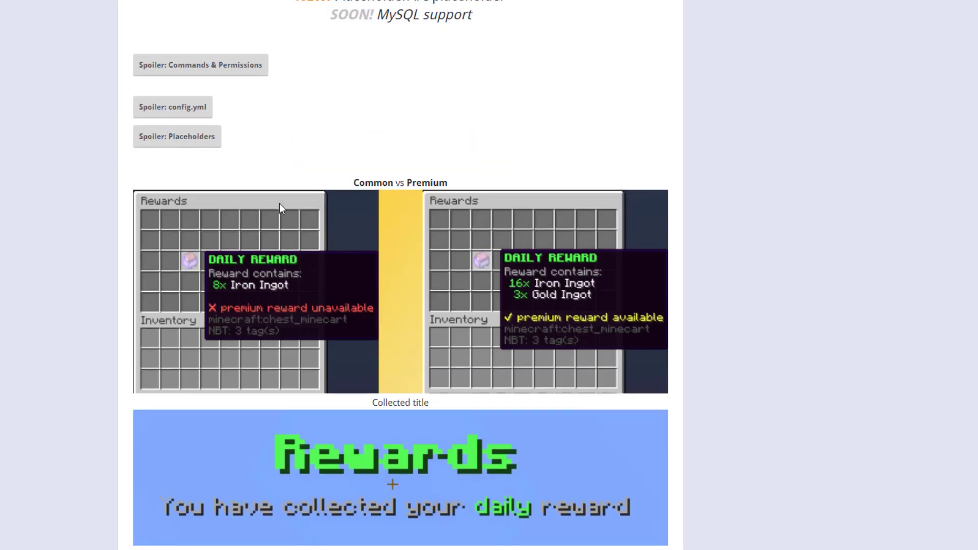
left_click(200, 64)
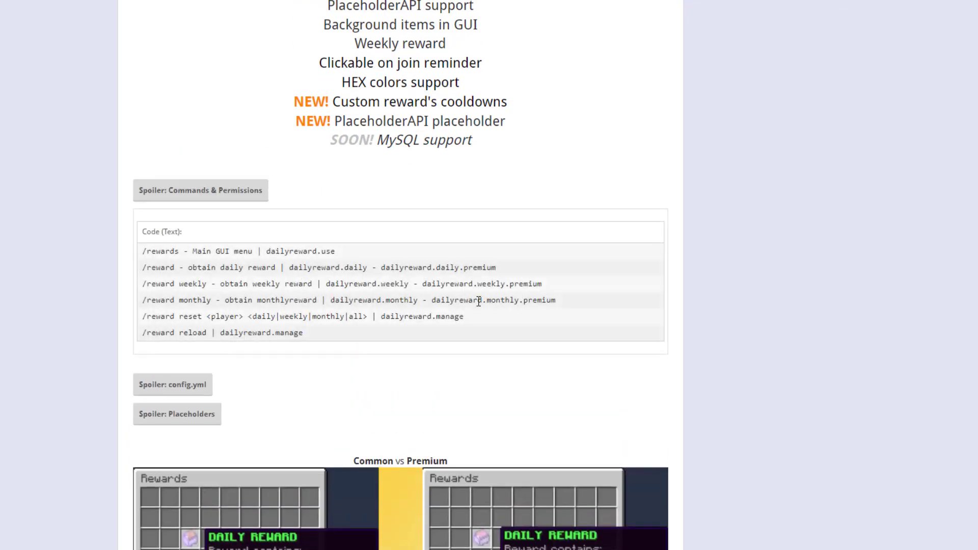
double_click(492, 300)
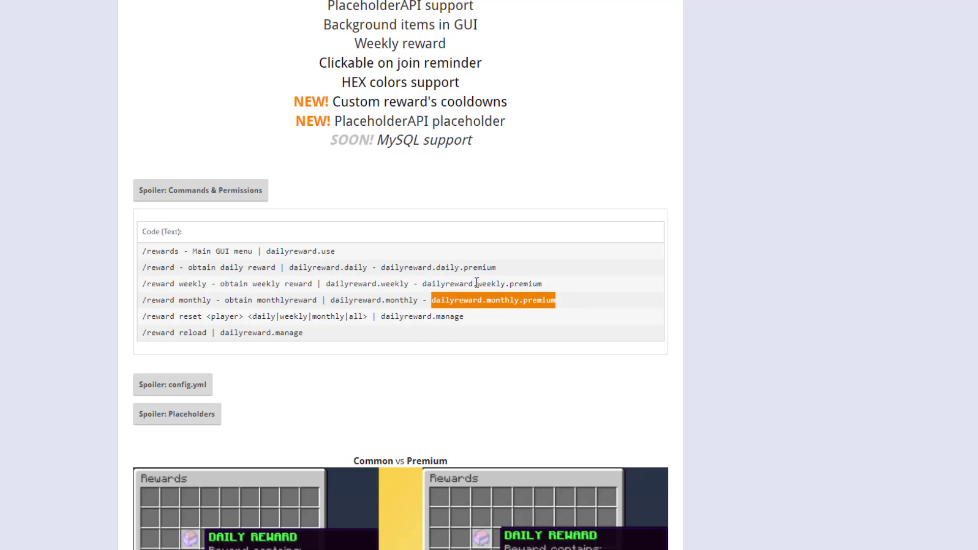
mouse_move(492, 298)
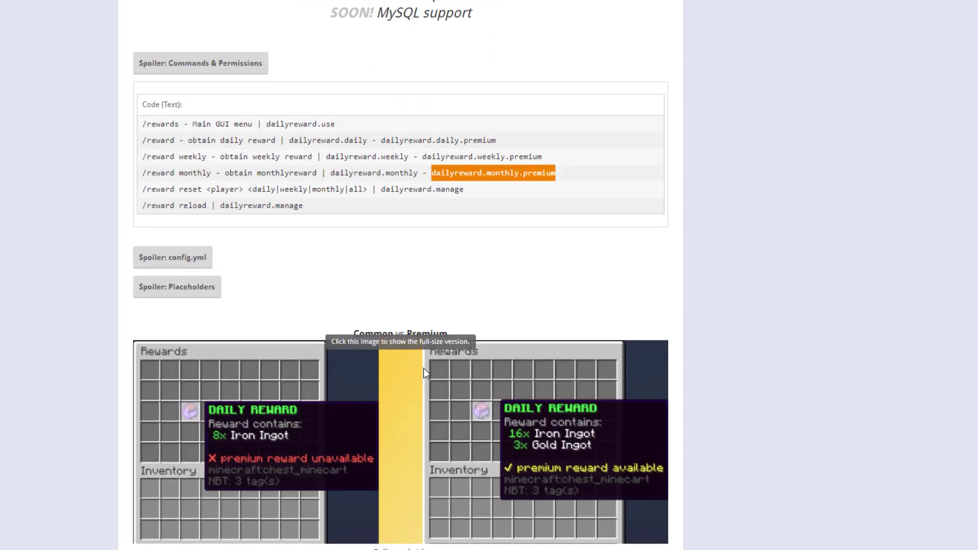
Browse the feature preview screenshots further down the resource page.
scroll("down", 3)
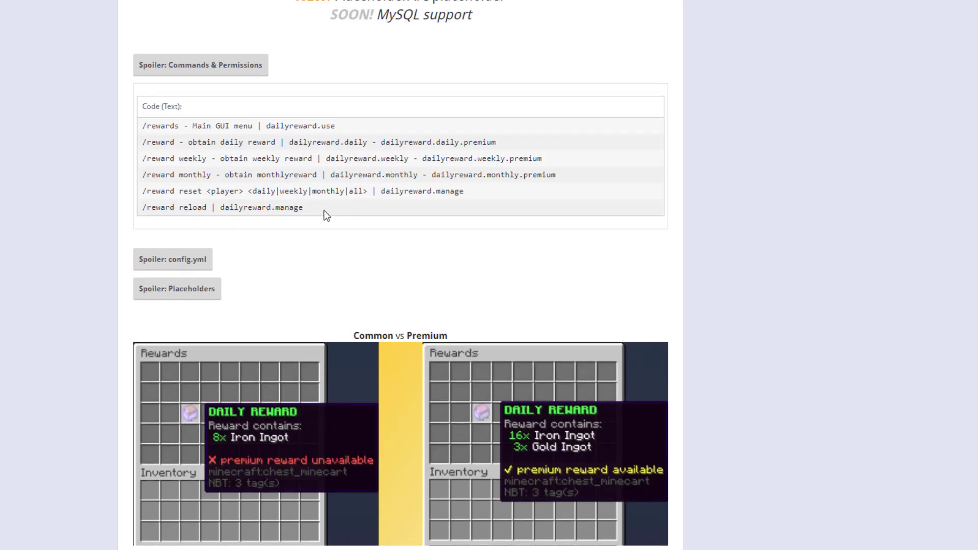
mouse_move(181, 209)
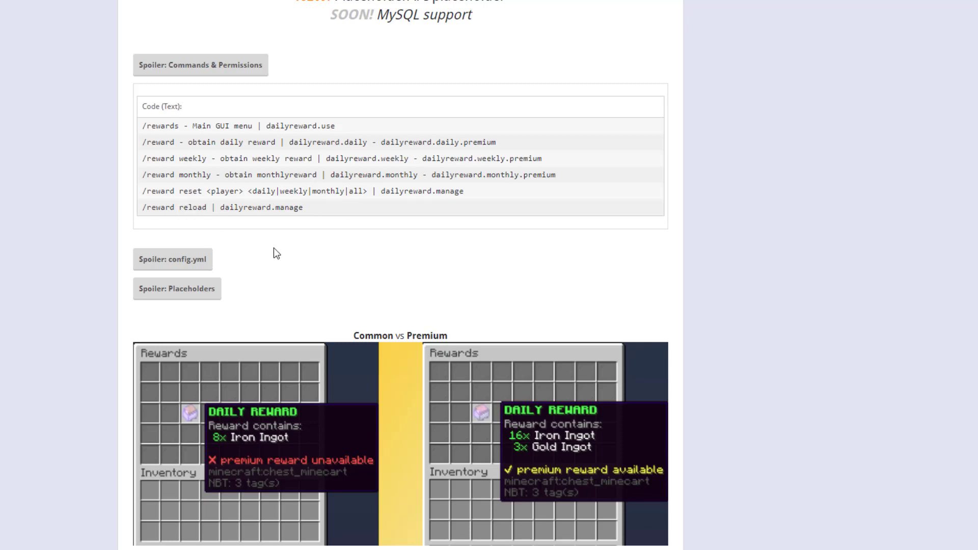
scroll("down", 3)
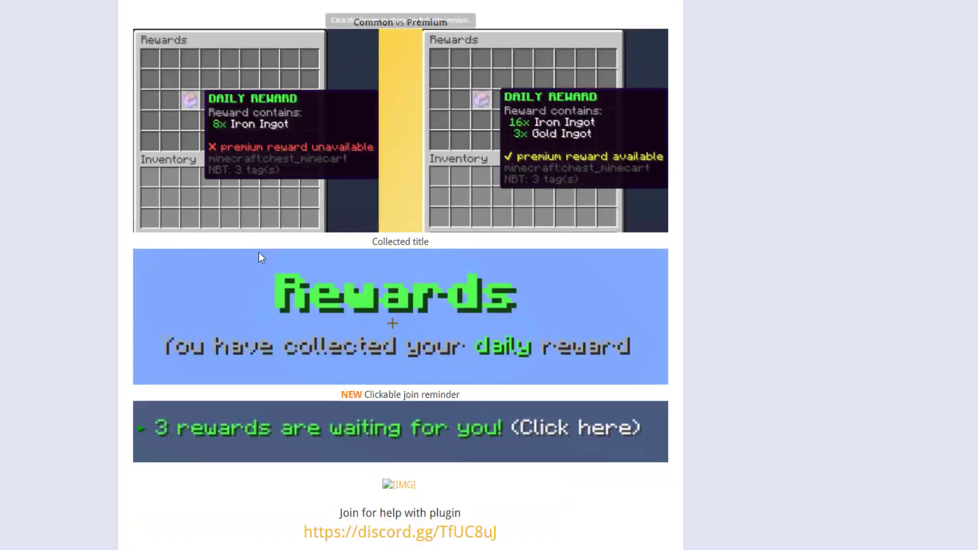